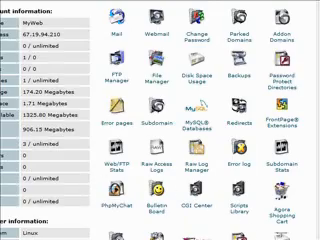
Step: Scroll Fantastico's WordPress installer to its first configuration form
{"action": "scroll", "scroll_direction": "down", "scroll_amount": 3}
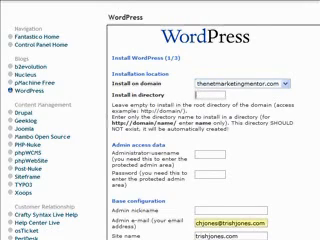
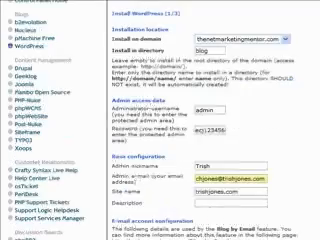
Step: Enter 'blog' as install directory, the admin username and password, and nickname 'Trish'
{"action": "scroll", "scroll_direction": "down", "scroll_amount": 3}
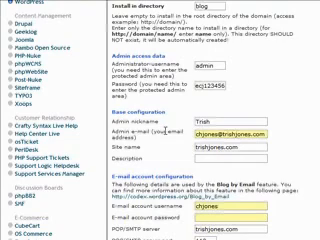
{"action": "type", "text": "Trish"}
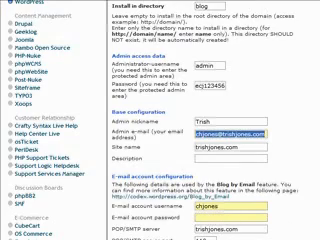
{"action": "scroll", "scroll_direction": "down", "scroll_amount": 3}
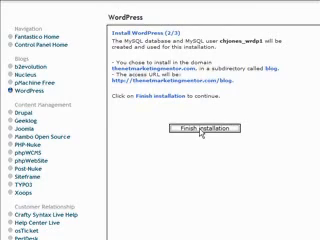
Step: Finish installing WordPress into the blog directory
{"action": "left_click", "coordinate": [158, 122]}
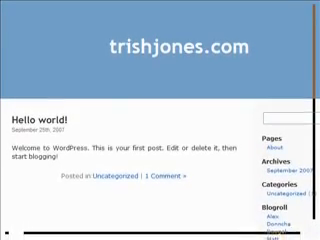
Step: Scroll down the trishjones.com front page past 'Hello world!' to the Meta links and footer
{"action": "scroll", "scroll_direction": "down", "scroll_amount": 3}
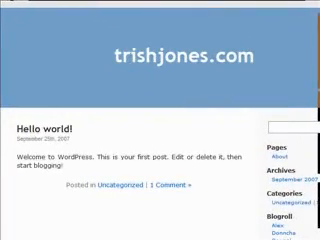
{"action": "scroll", "scroll_direction": "down", "scroll_amount": 3}
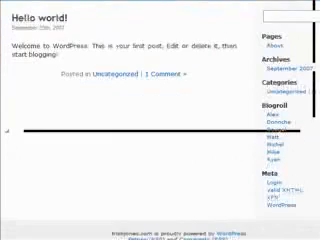